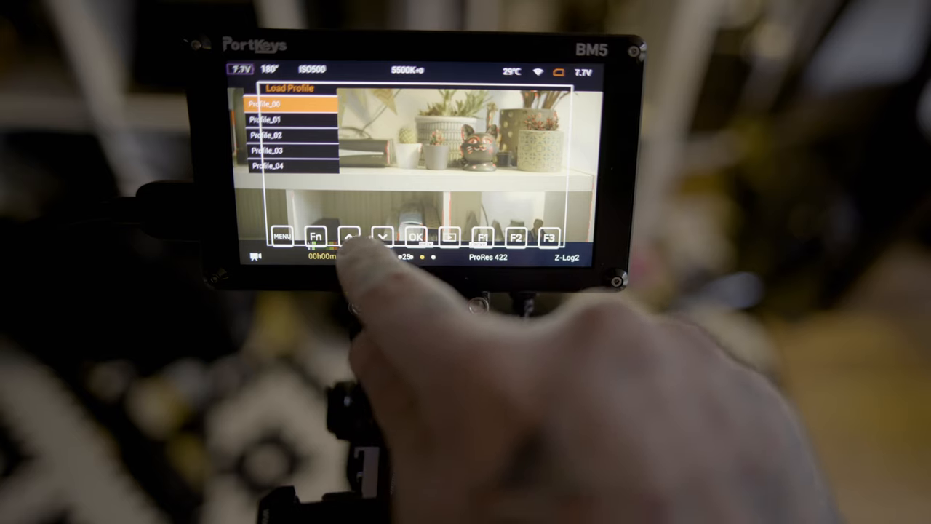
Select Profile_01 in the Load Profile list and load it.
{"action": "left_click", "coordinate": [383, 235]}
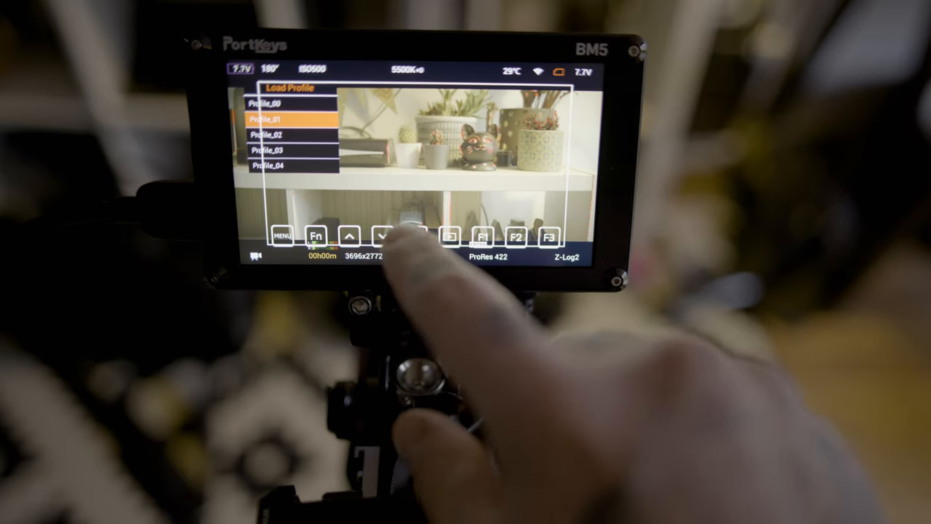
{"action": "left_click", "coordinate": [381, 235]}
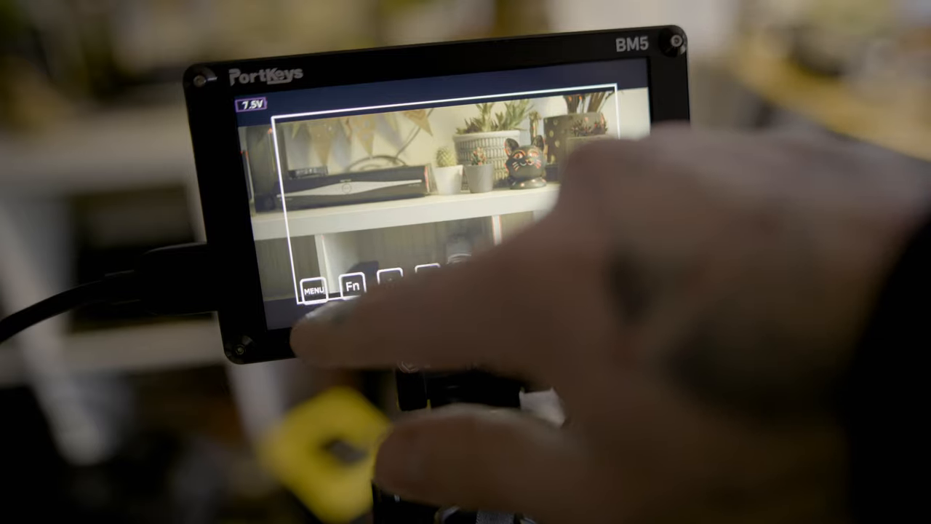
{"action": "left_click", "coordinate": [342, 284]}
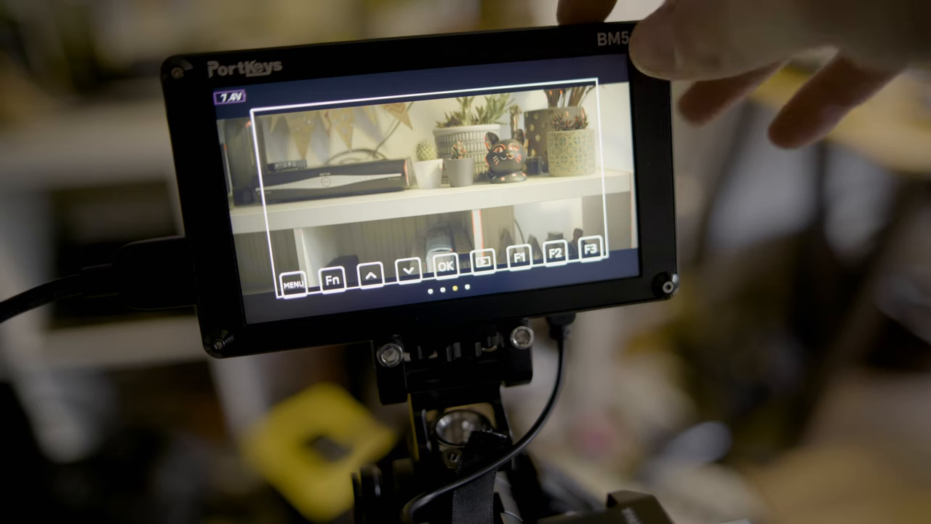
{"action": "left_click", "coordinate": [294, 280]}
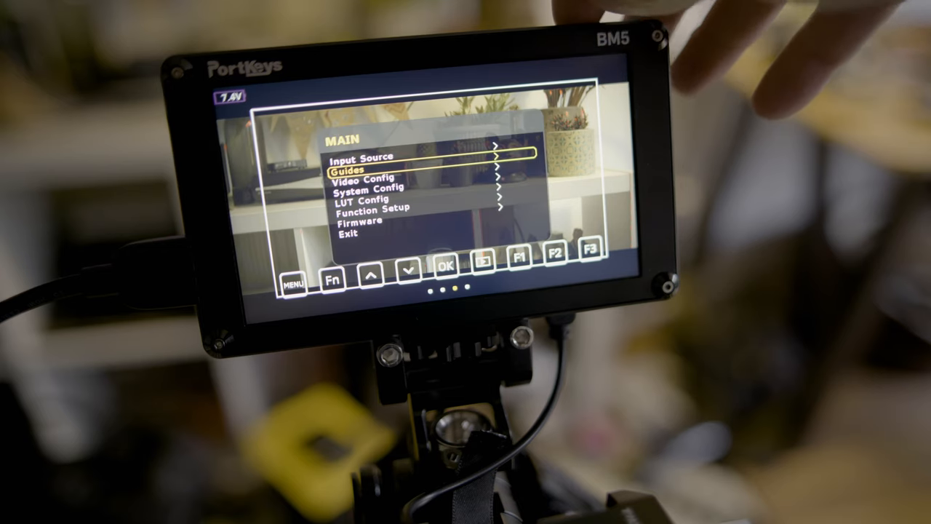
{"action": "left_click", "coordinate": [445, 264]}
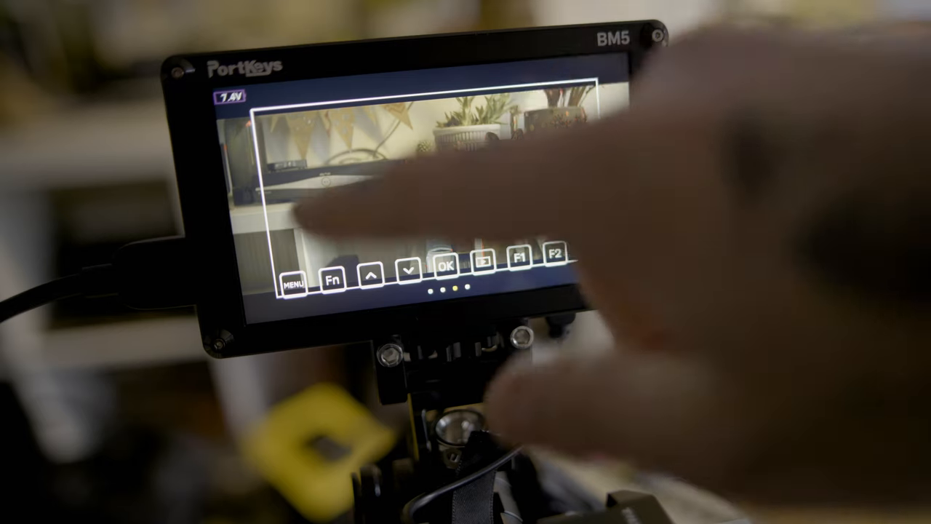
{"action": "left_click", "coordinate": [293, 284]}
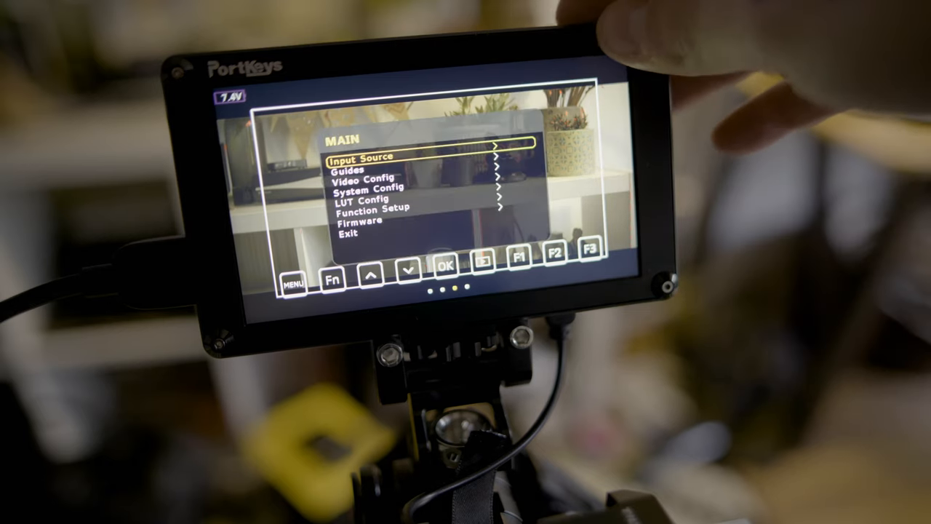
{"action": "left_click", "coordinate": [446, 265]}
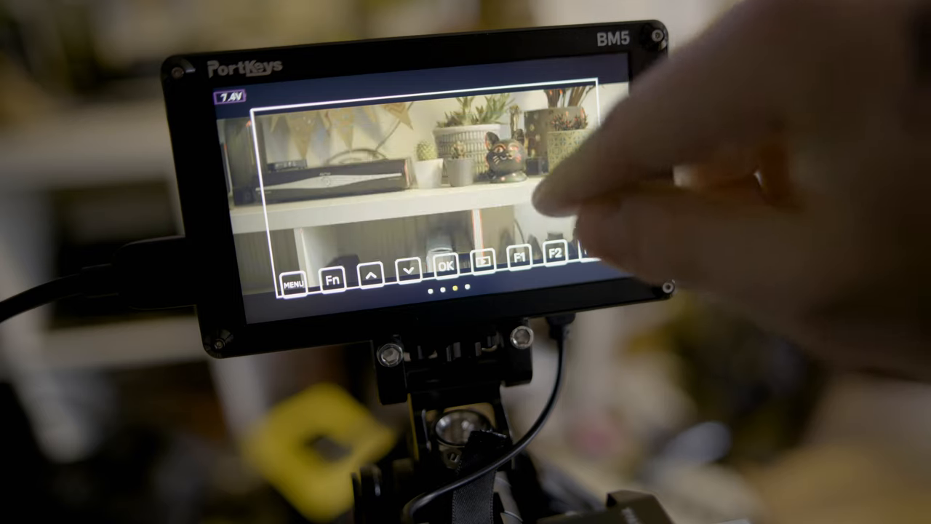
{"action": "left_click", "coordinate": [294, 280]}
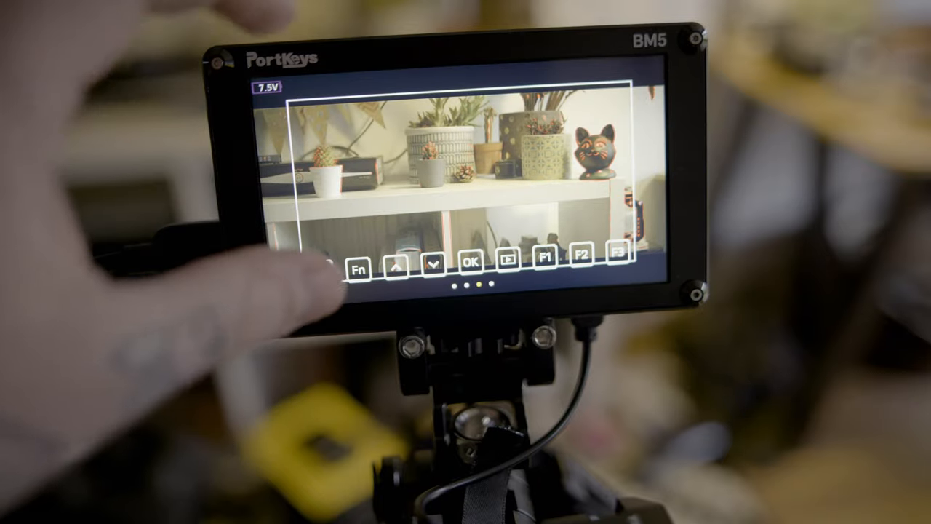
{"action": "left_click", "coordinate": [320, 268]}
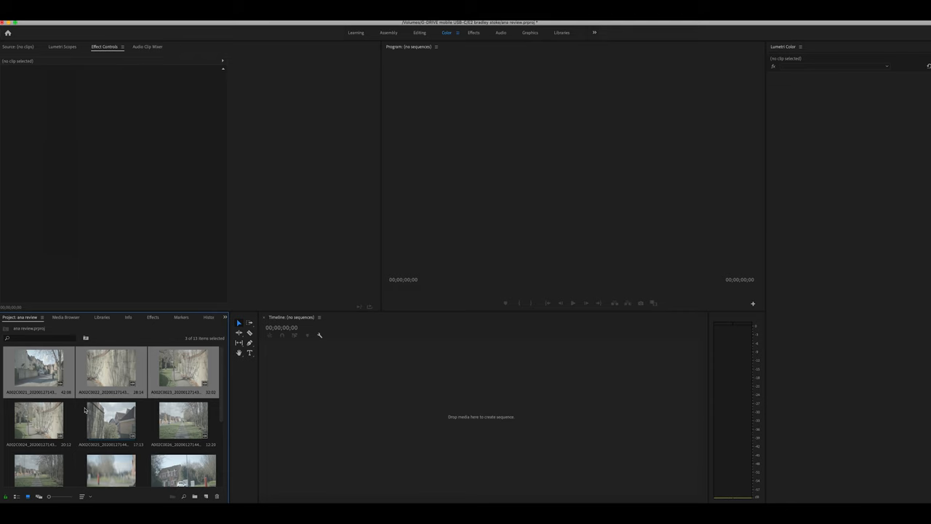
{"action": "mouse_move", "coordinate": [118, 413]}
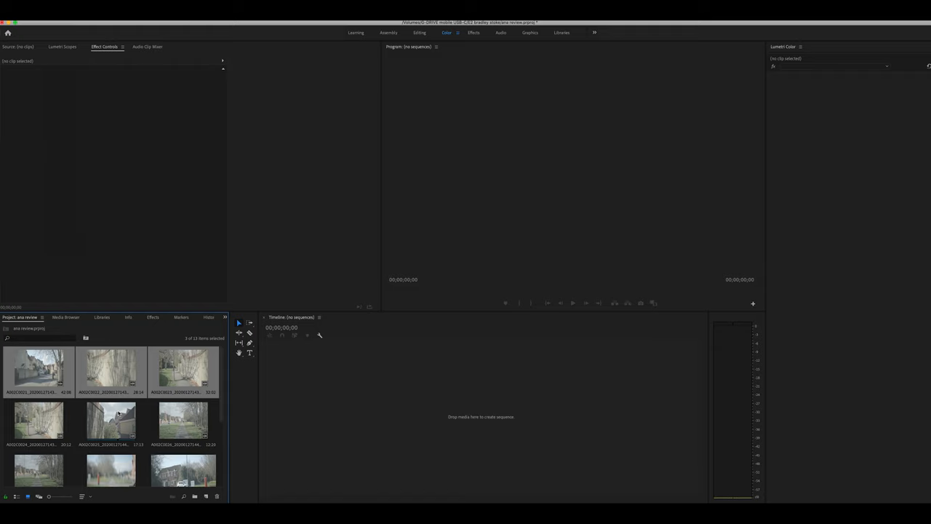
{"action": "mouse_move", "coordinate": [78, 399]}
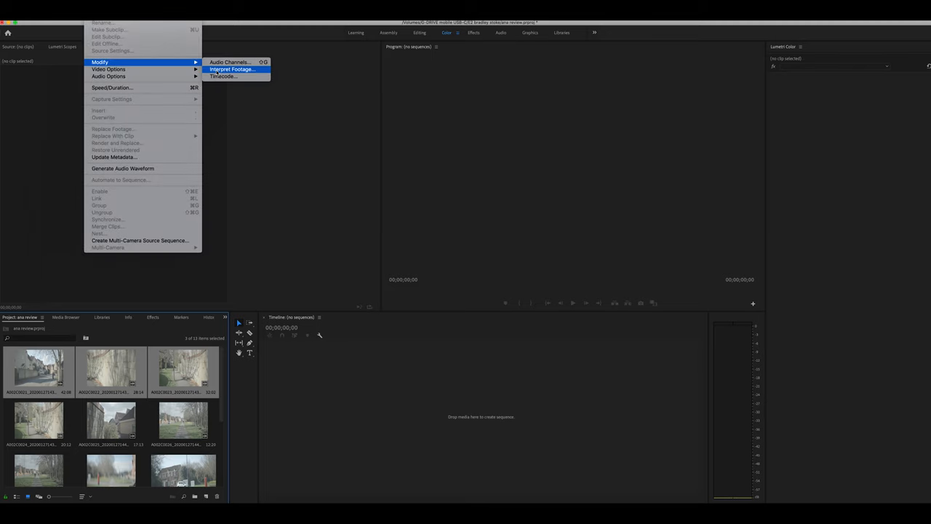
Conform the clips' pixel aspect ratio to Anamorphic 2:1 (2.0) via Modify Clip.
{"action": "left_click", "coordinate": [231, 70]}
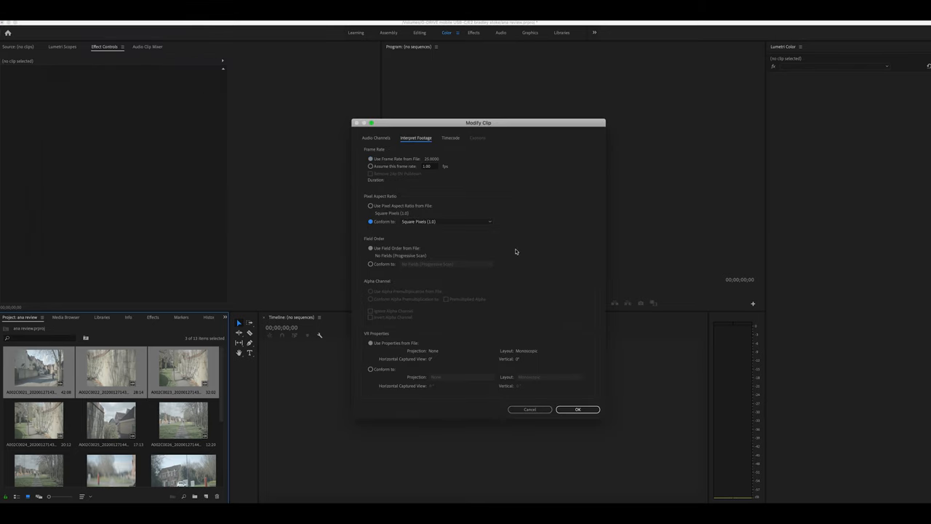
{"action": "left_click", "coordinate": [446, 222]}
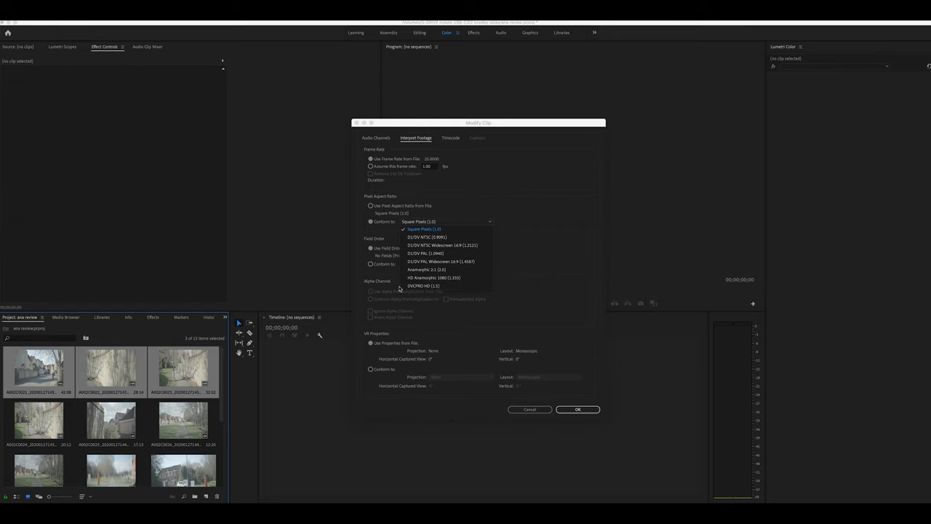
{"action": "left_click", "coordinate": [425, 269]}
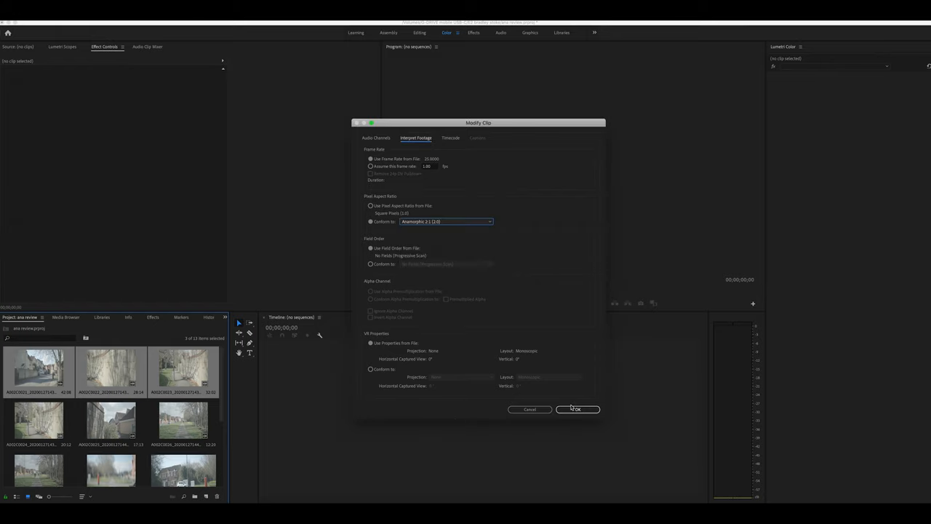
{"action": "left_click", "coordinate": [577, 409]}
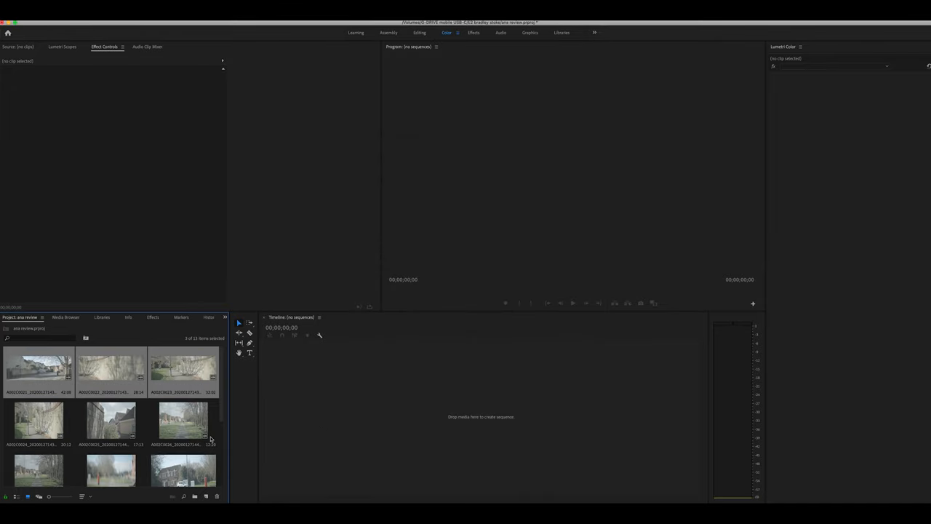
Create Sequence 01, place the street clip on it and answer the Clip Mismatch Warning.
{"action": "left_click", "coordinate": [65, 22]}
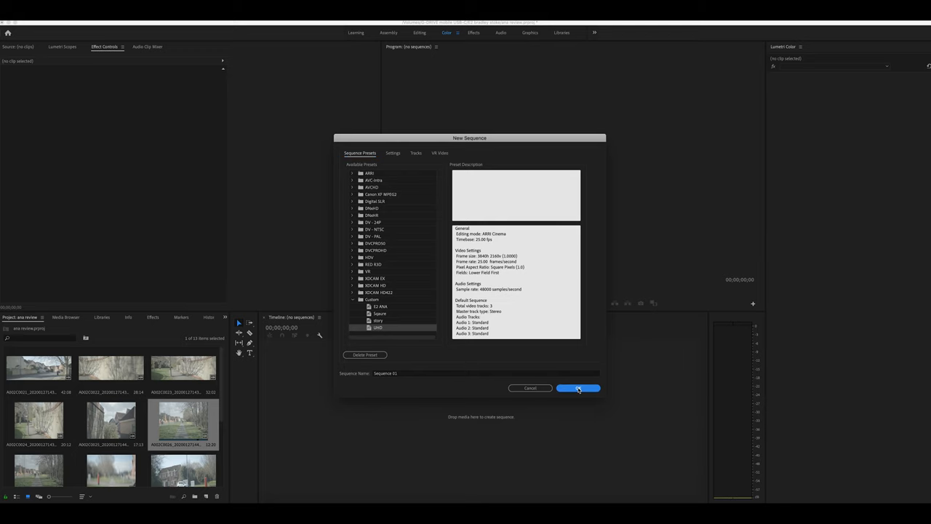
{"action": "left_click", "coordinate": [578, 387]}
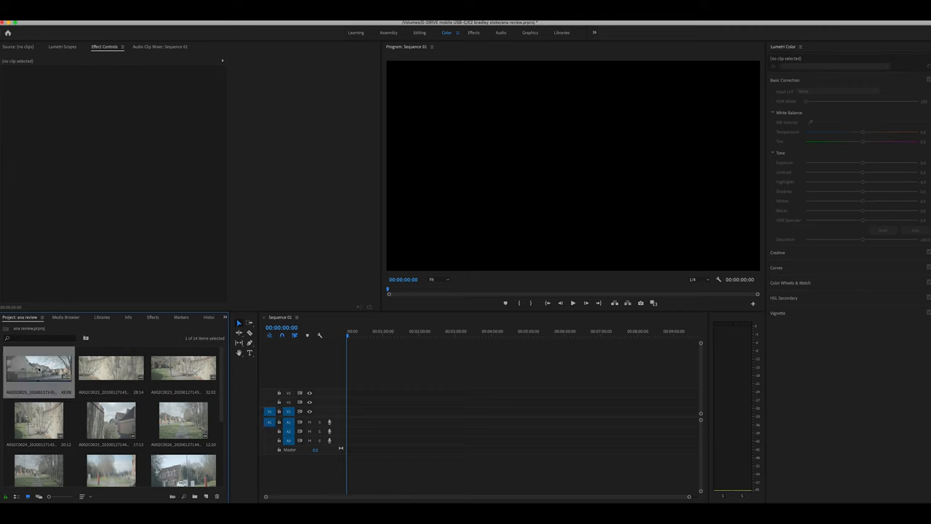
{"action": "left_click_drag", "start_coordinate": [38, 370], "coordinate": [358, 419]}
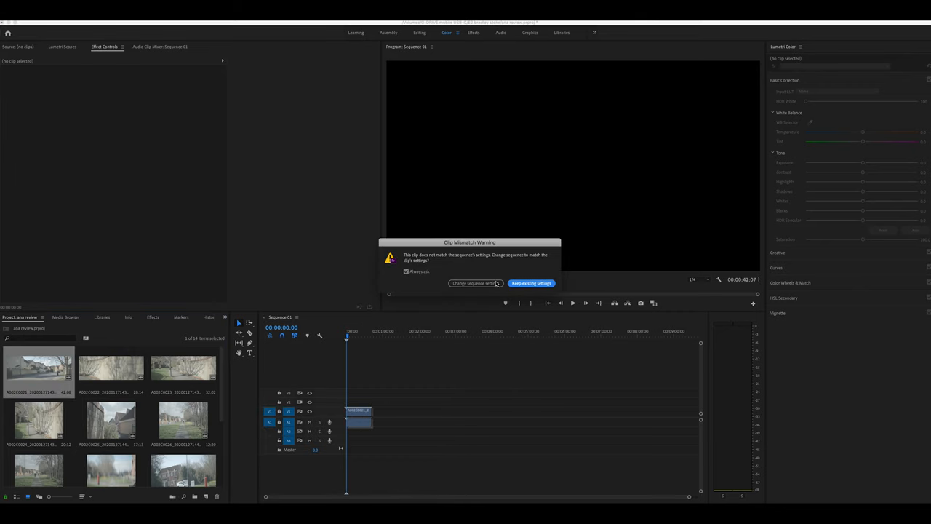
{"action": "mouse_move", "coordinate": [489, 284]}
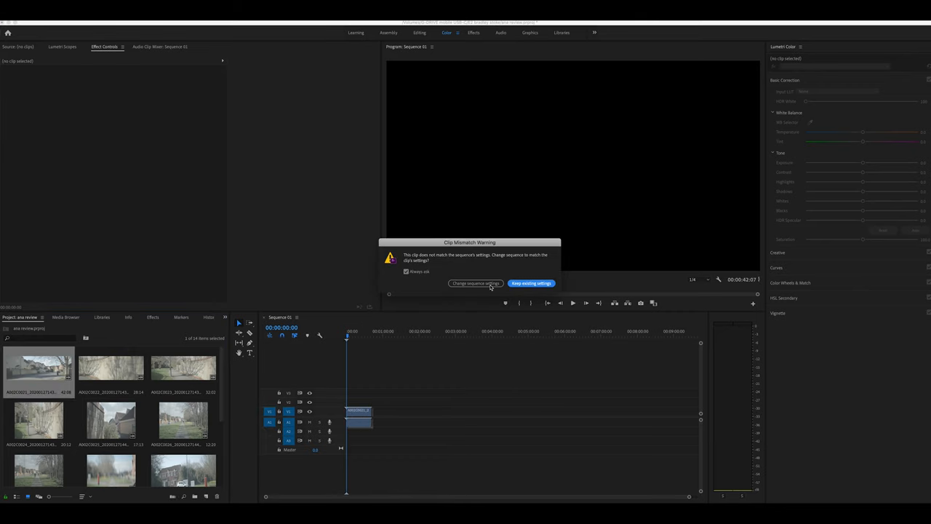
{"action": "left_click", "coordinate": [531, 282]}
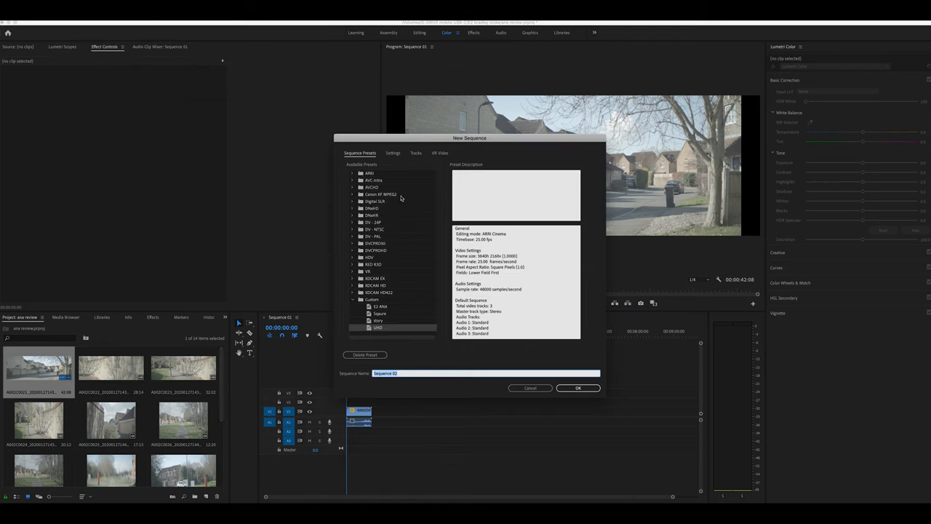
Create an empty sequence from the custom preset with anamorphic 2:1 pixel aspect ratio.
{"action": "left_click", "coordinate": [378, 306]}
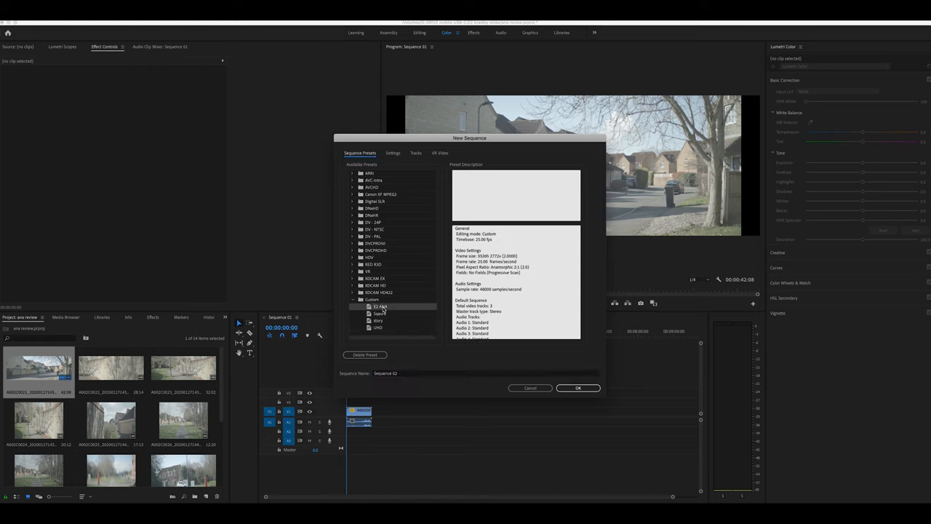
{"action": "left_click", "coordinate": [393, 153]}
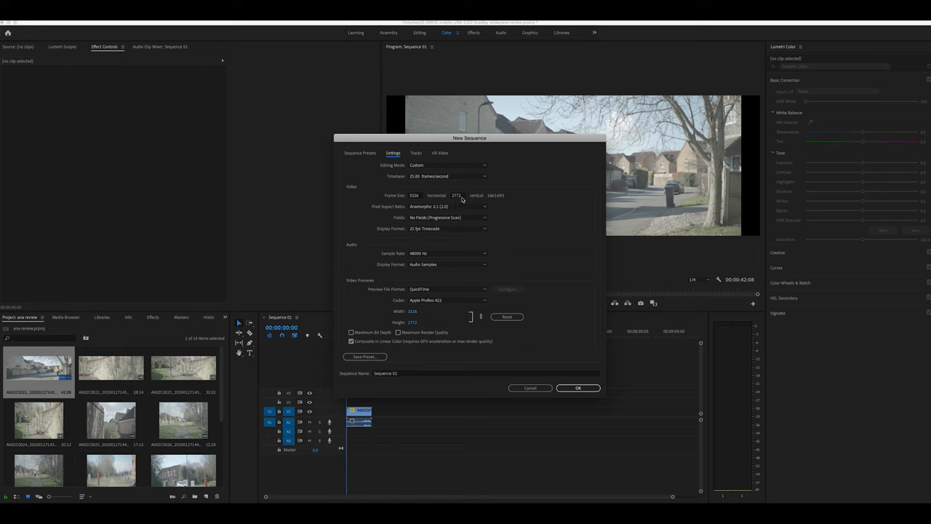
{"action": "mouse_move", "coordinate": [454, 214]}
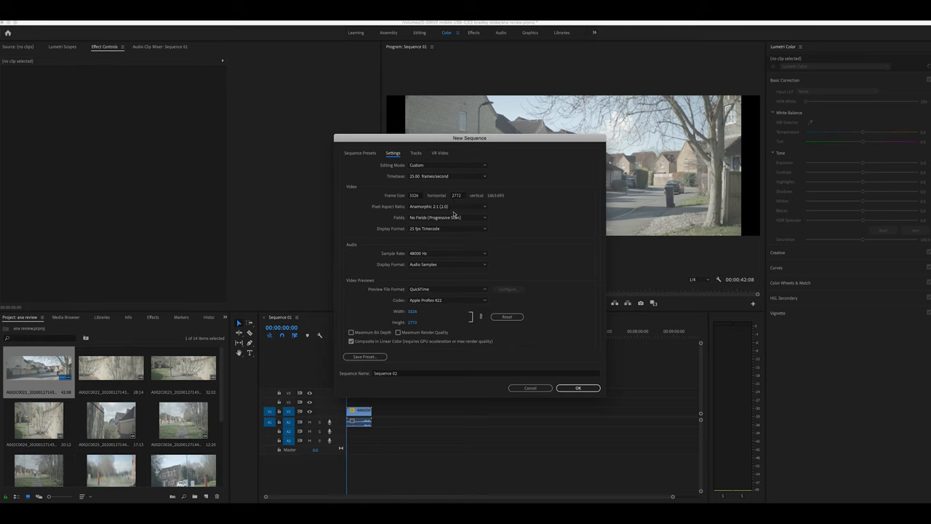
{"action": "mouse_move", "coordinate": [416, 288]}
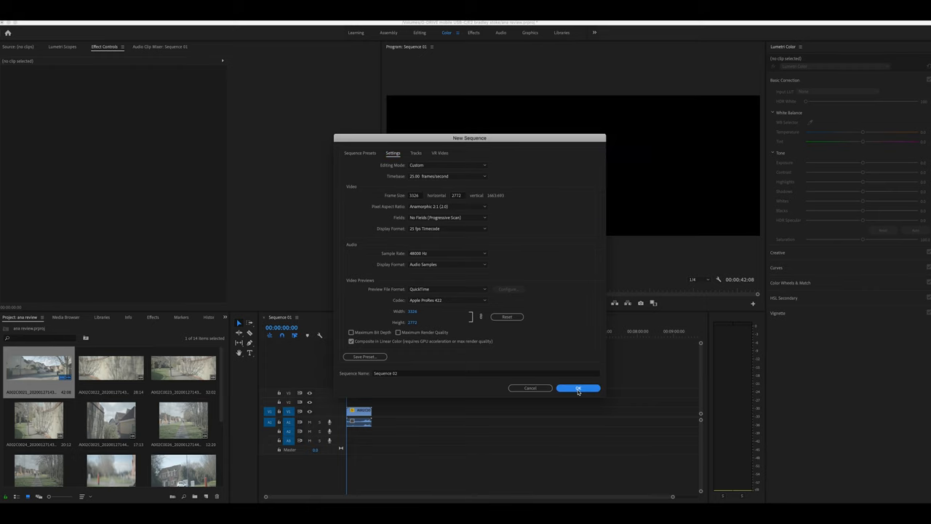
{"action": "left_click", "coordinate": [579, 387]}
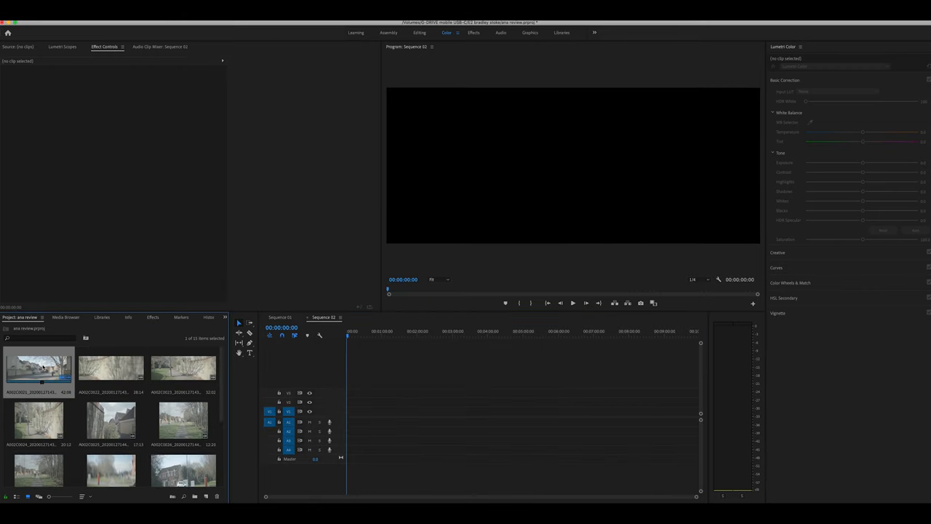
Drag the street clip onto the new anamorphic sequence and scrub to a later frame.
{"action": "left_click_drag", "start_coordinate": [37, 369], "coordinate": [357, 419]}
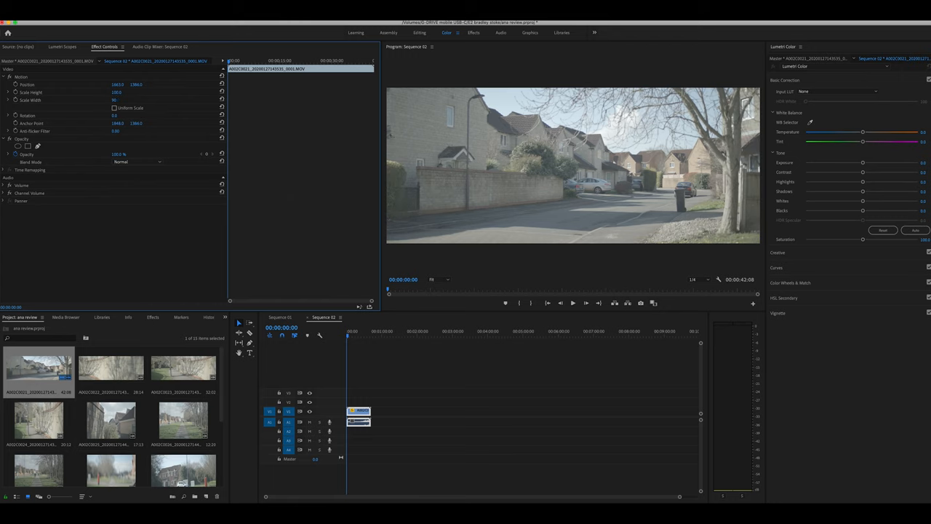
{"action": "left_click", "coordinate": [356, 332]}
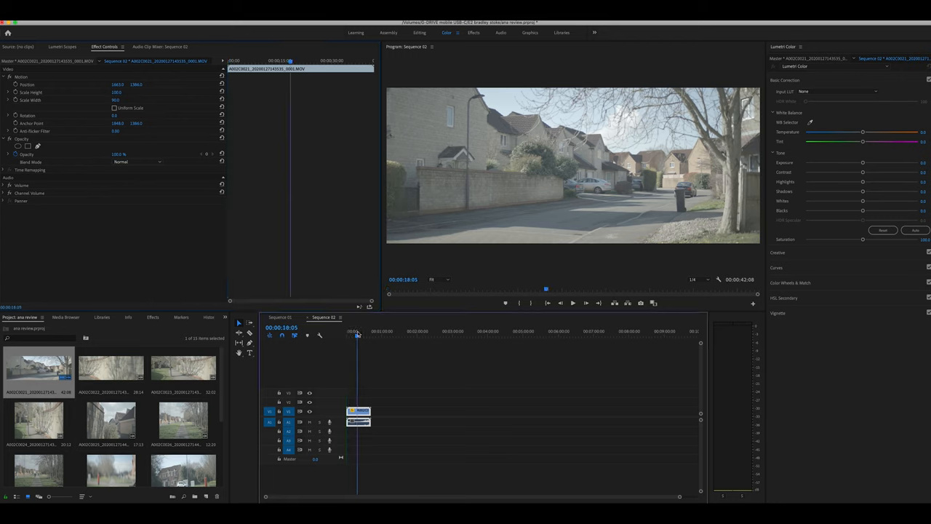
{"action": "left_click", "coordinate": [361, 332]}
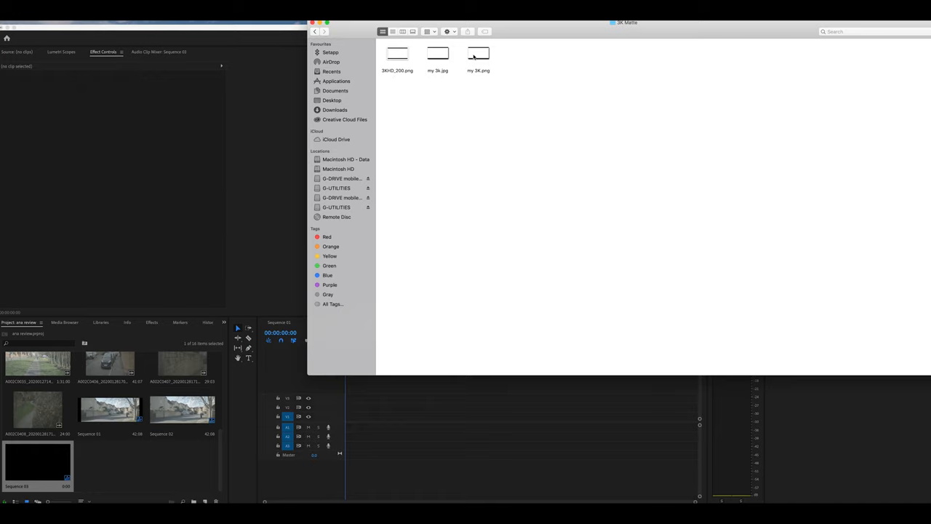
{"action": "mouse_move", "coordinate": [481, 69]}
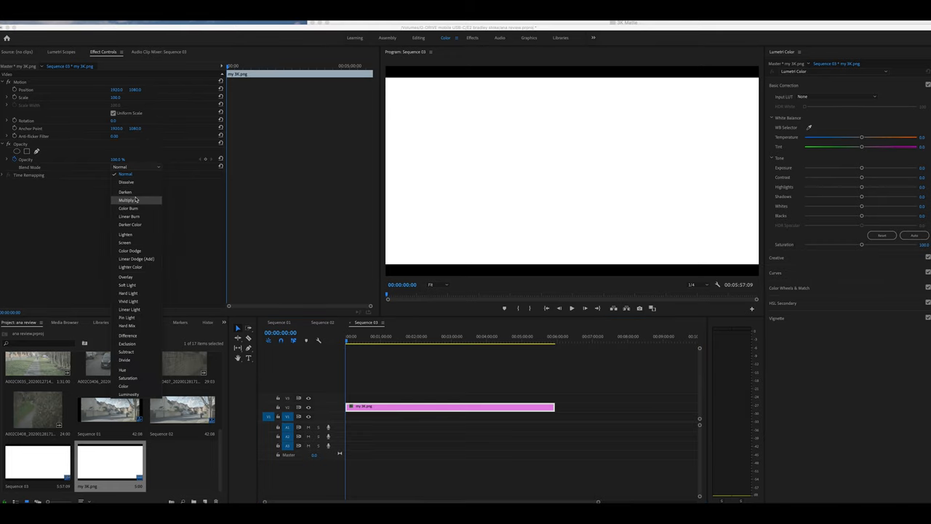
Choose a Blend Mode for the matte image in Effect Controls.
{"action": "left_click", "coordinate": [128, 201]}
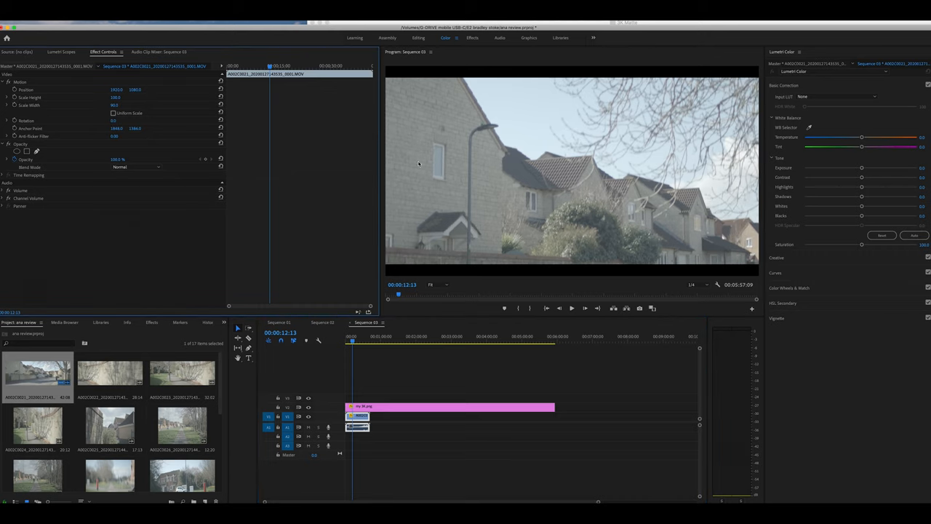
Adjust the street clip's Scale Height/Width under the matte and scrub playback to review.
{"action": "left_click", "coordinate": [358, 342]}
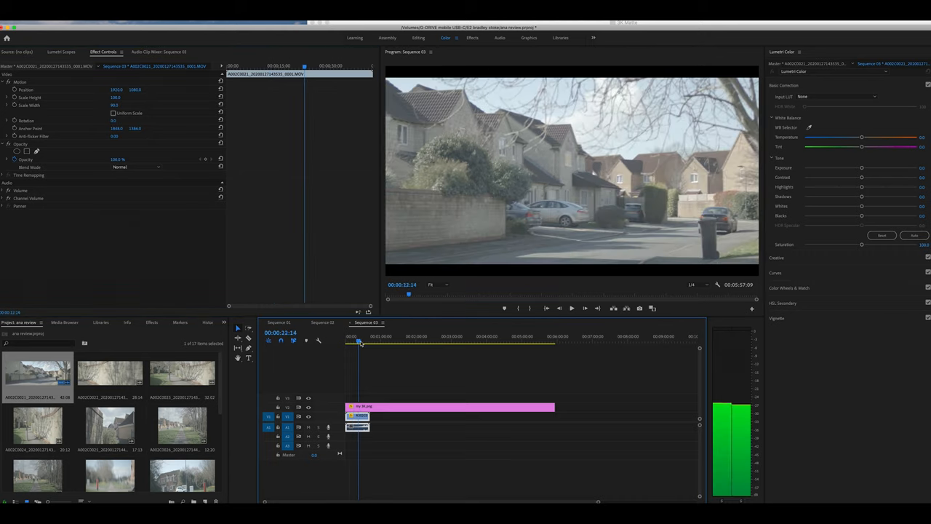
{"action": "left_click", "coordinate": [356, 340]}
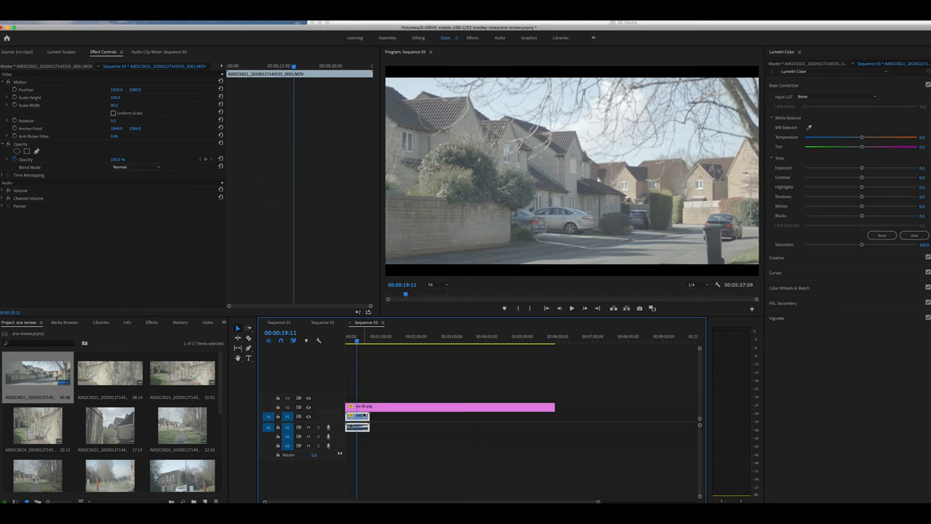
{"action": "left_click", "coordinate": [320, 323]}
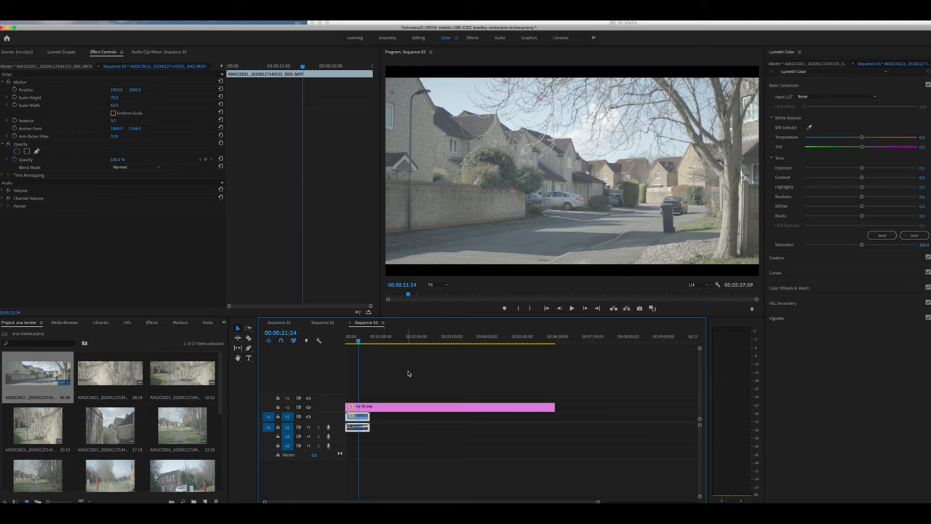
{"action": "left_click", "coordinate": [355, 337]}
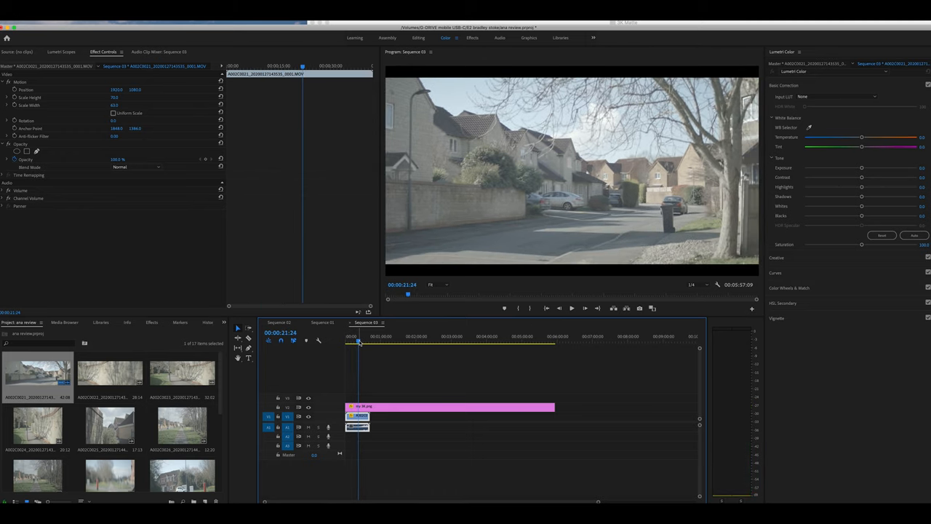
{"action": "left_click", "coordinate": [364, 342]}
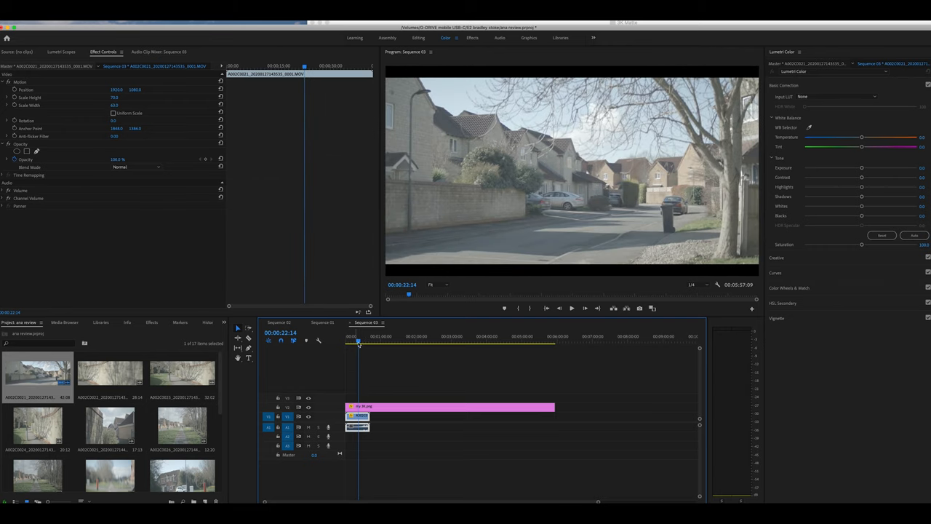
{"action": "left_click", "coordinate": [356, 336]}
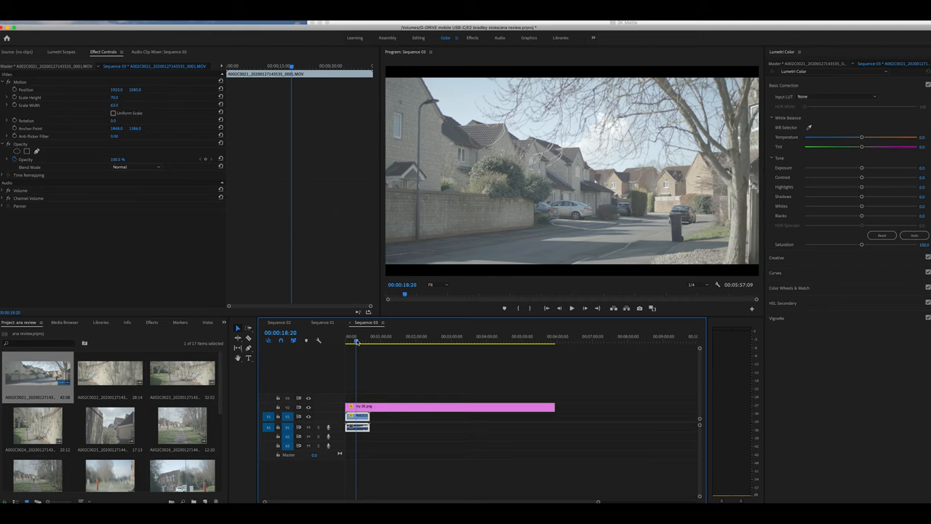